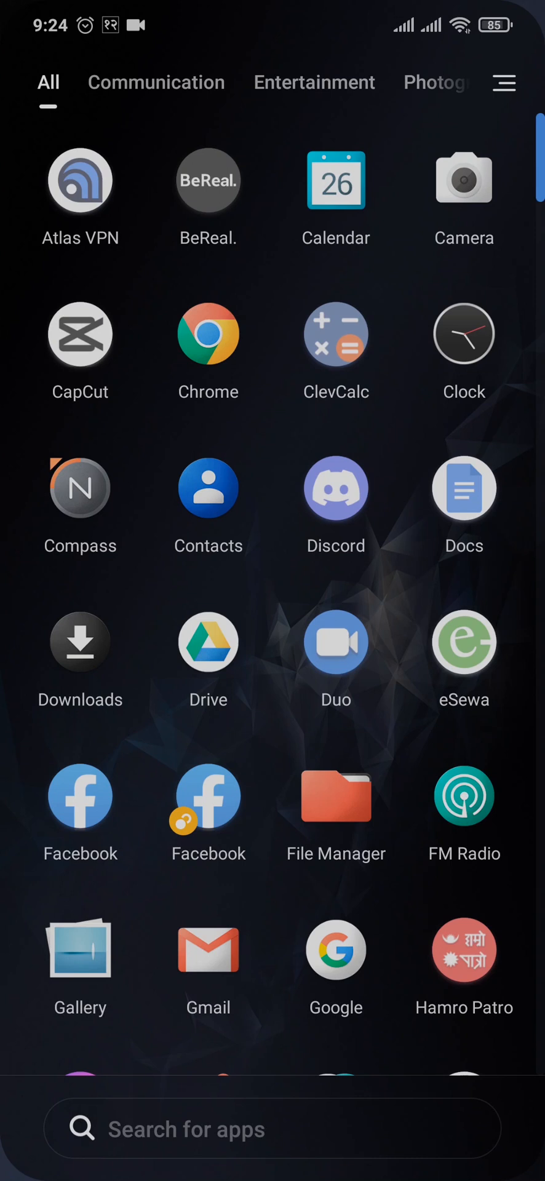
Step: Launch CapCut to begin chroma keying the SUBSCRIBE clip
{"action": "left_click", "coordinate": [82, 338]}
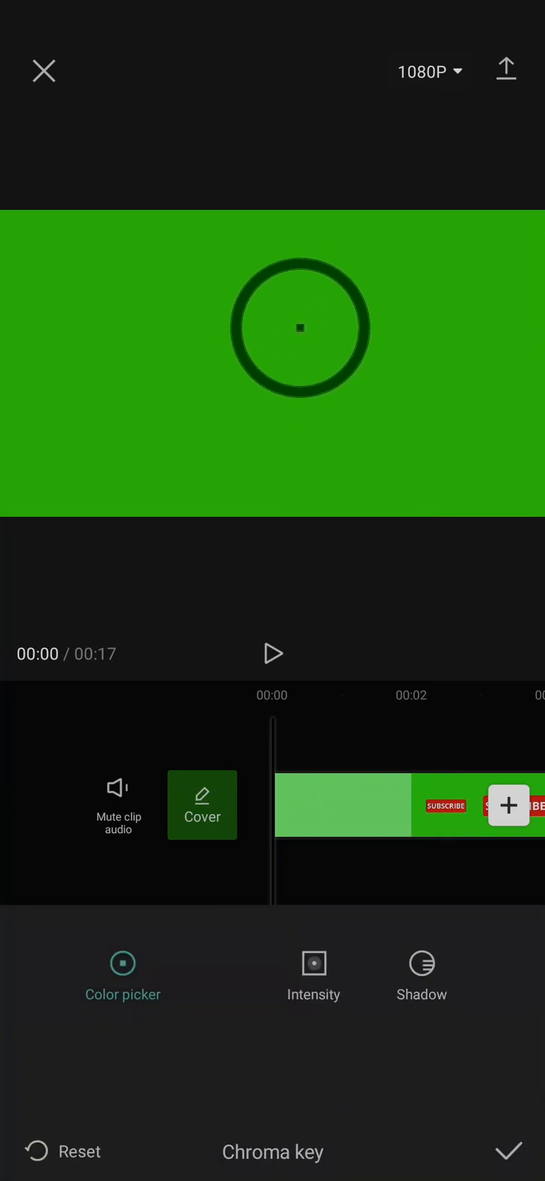
Step: Set chroma key intensity to 37, add shadow around 17, and apply it
{"action": "left_click", "coordinate": [312, 963]}
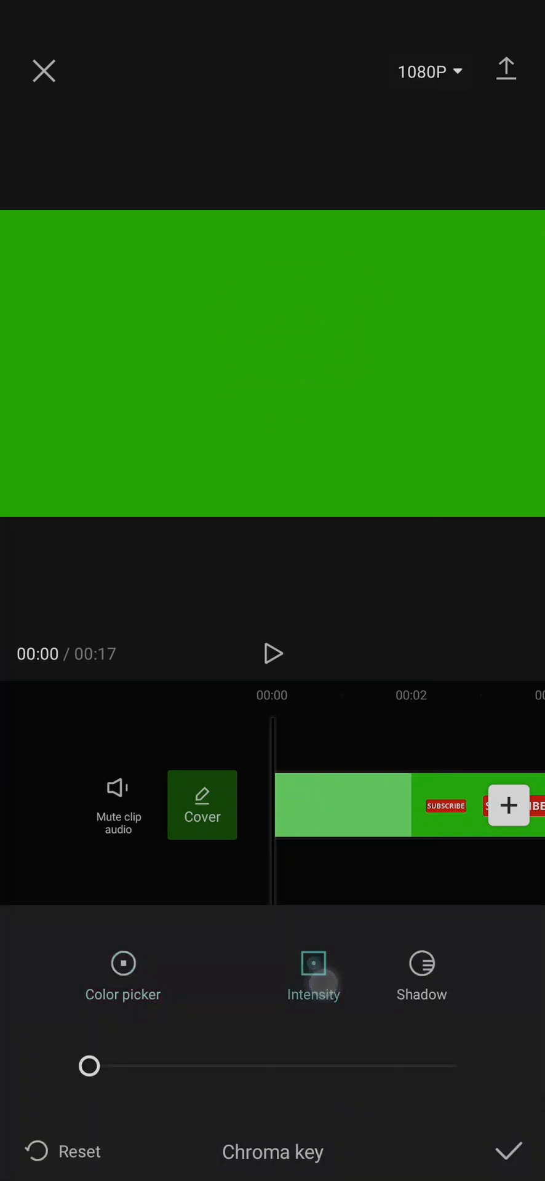
{"action": "left_click_drag", "start_coordinate": [89, 1065], "coordinate": [189, 1082]}
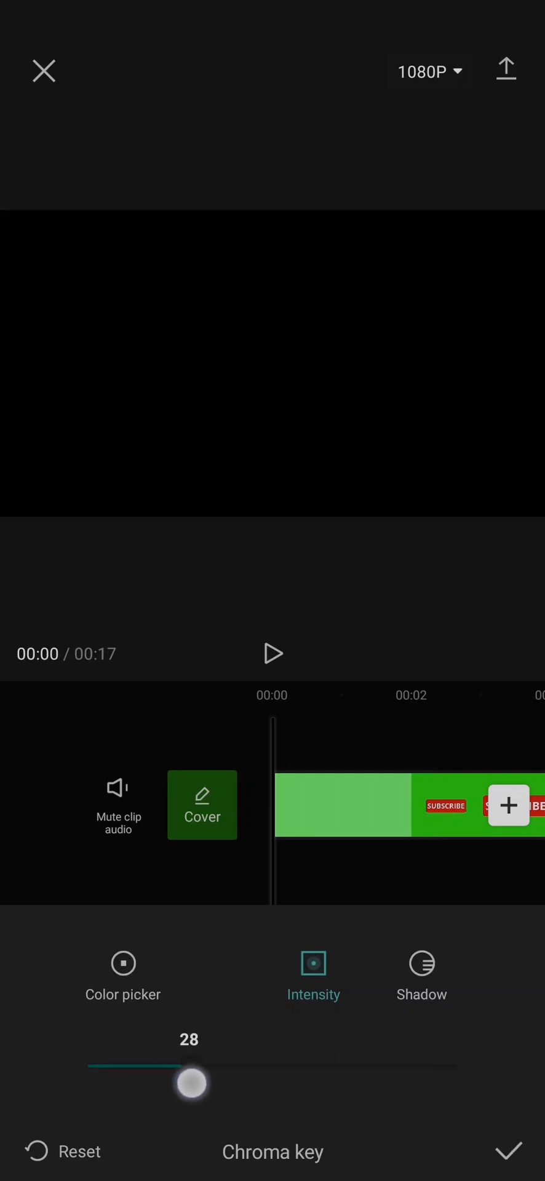
{"action": "left_click_drag", "start_coordinate": [191, 1083], "coordinate": [228, 1082]}
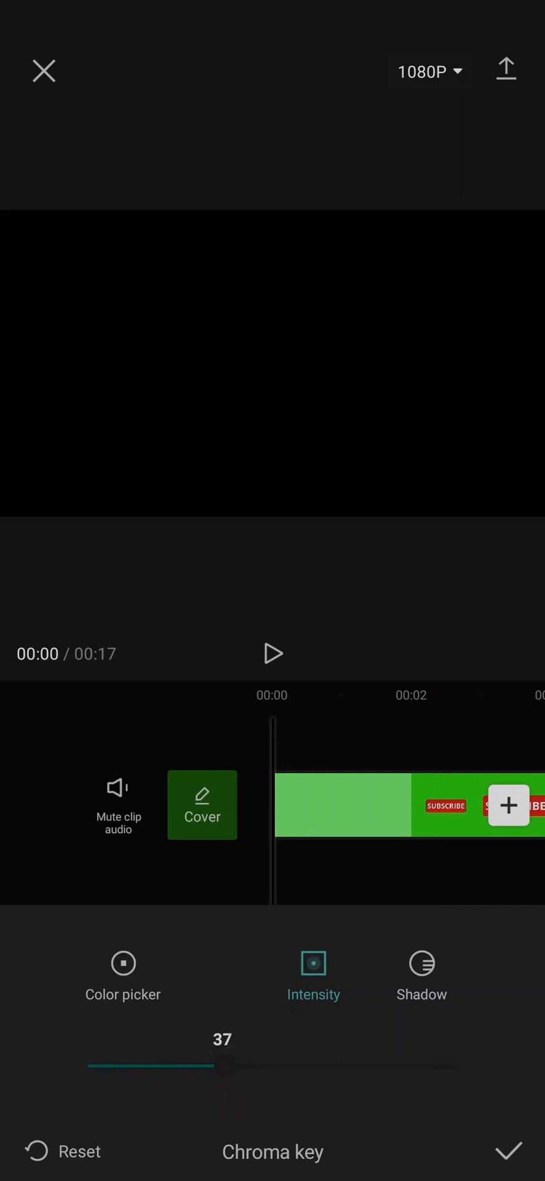
{"action": "left_click", "coordinate": [420, 964]}
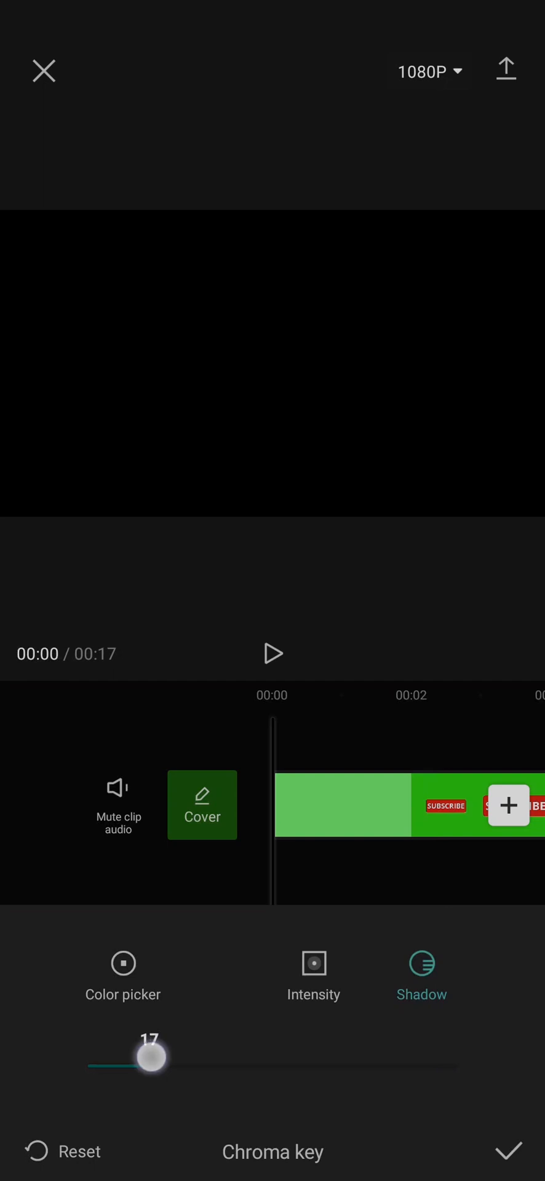
{"action": "left_click", "coordinate": [507, 1153]}
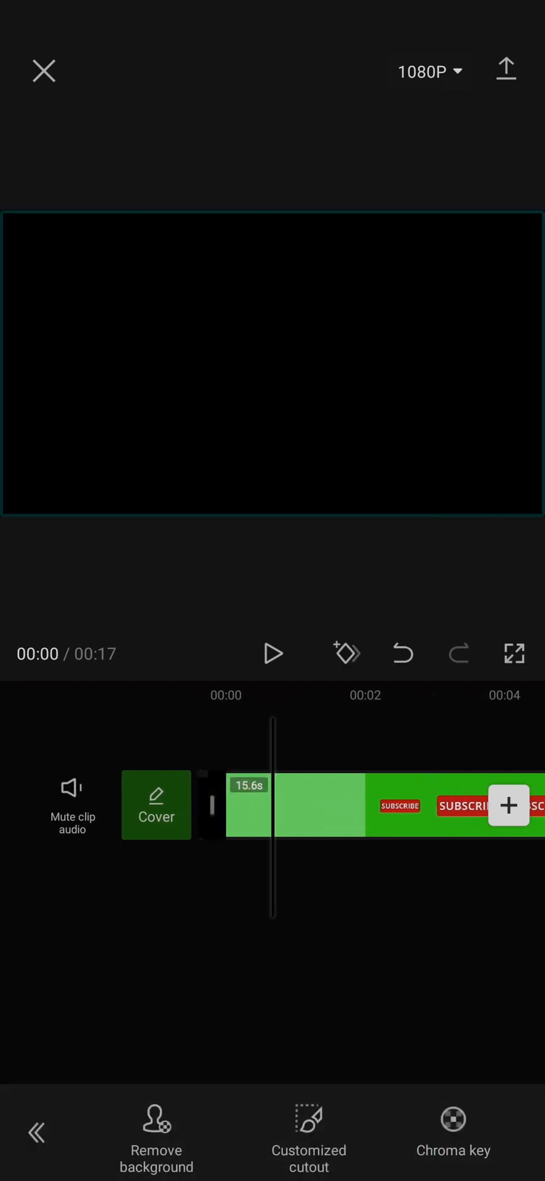
Step: Preview the keyed red SUBSCRIBE button on black, then pause playback
{"action": "left_click", "coordinate": [273, 654]}
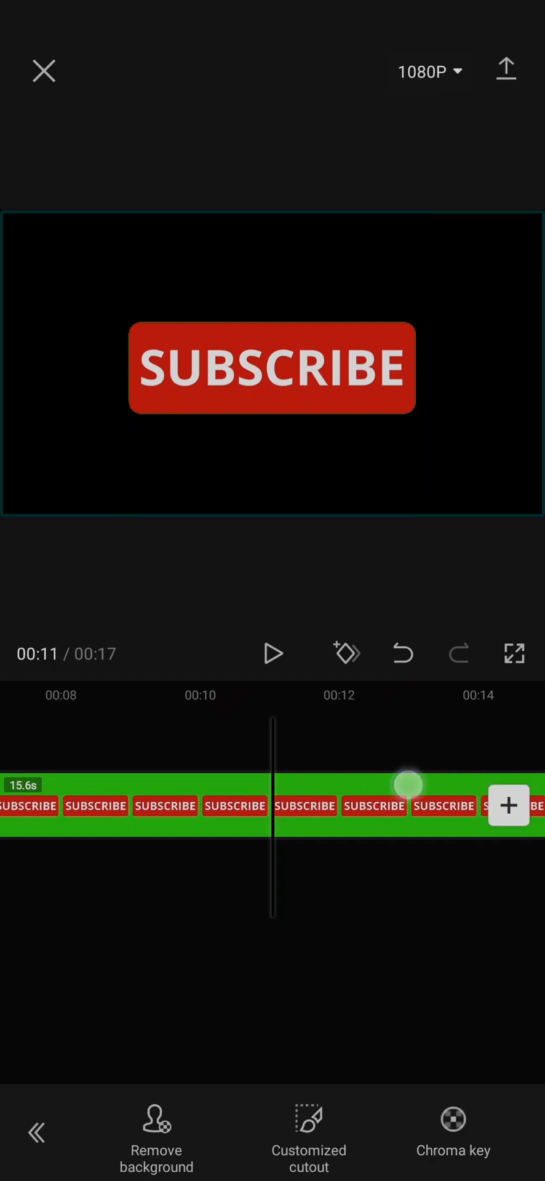
{"action": "left_click", "coordinate": [44, 71]}
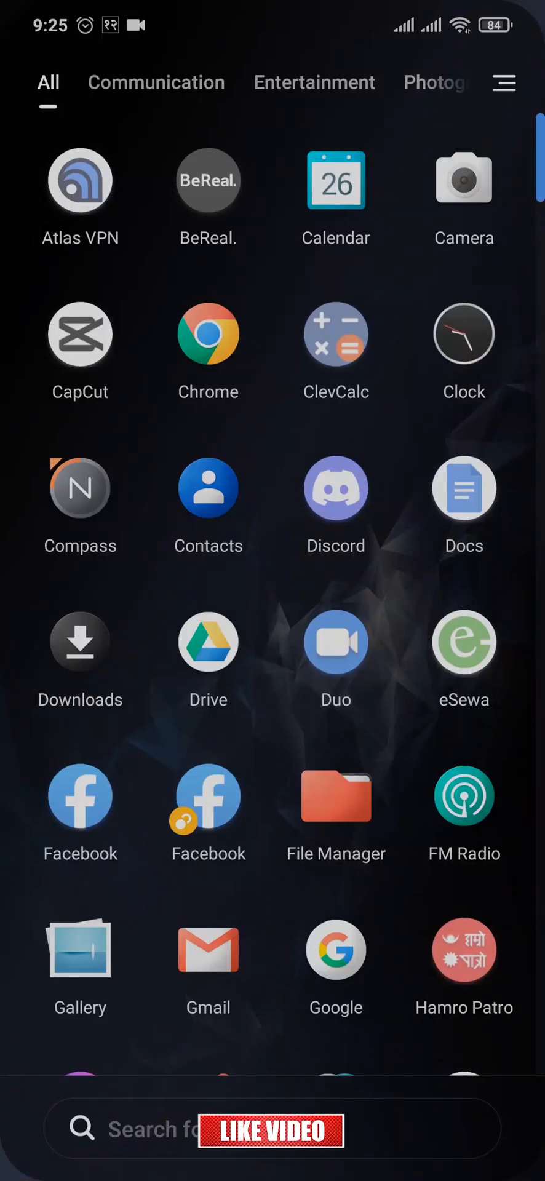